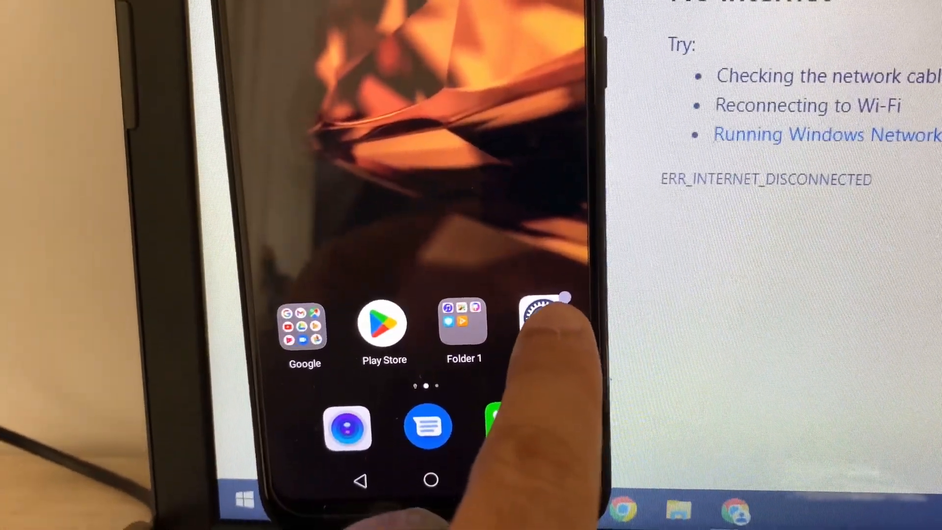
# - Launch the Settings app from the phone's home screen
pyautogui.click(540, 315)
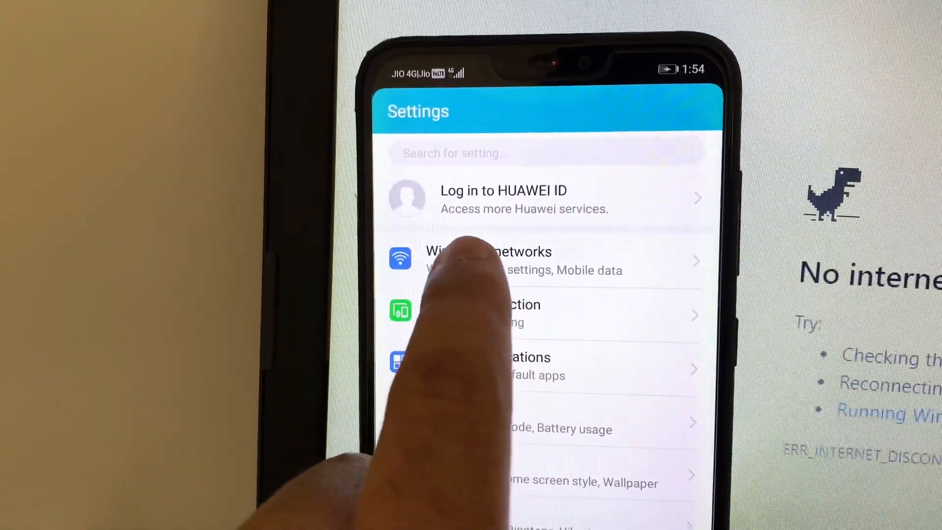
# - Go into Wireless & networks to reach the Tethering & portable hotspot page
pyautogui.click(489, 260)
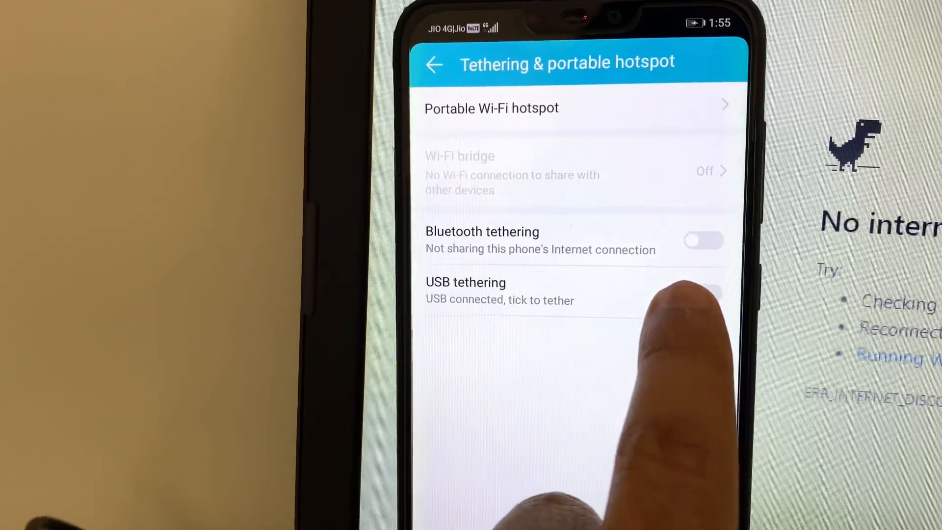
# - Enable USB tethering, allow discoverability on Network 3, and confirm the laptop shows Connected
pyautogui.click(702, 293)
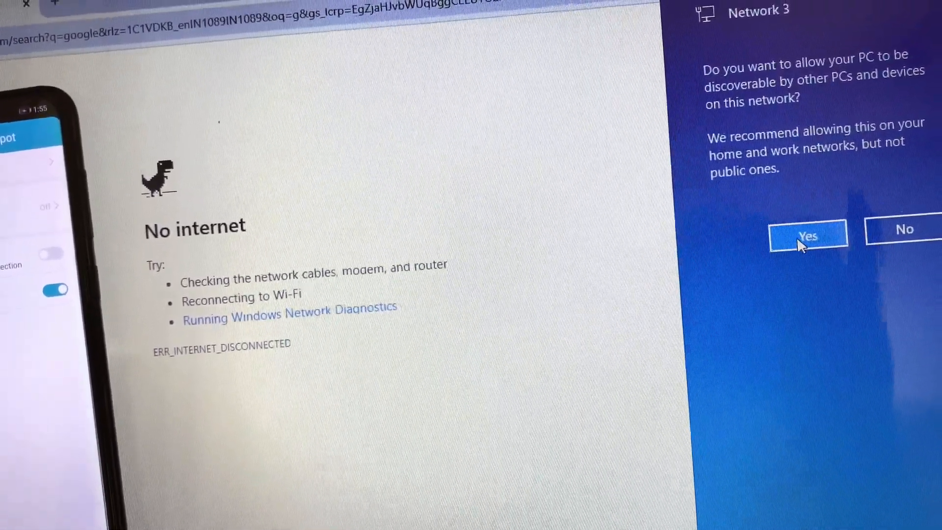
pyautogui.click(808, 235)
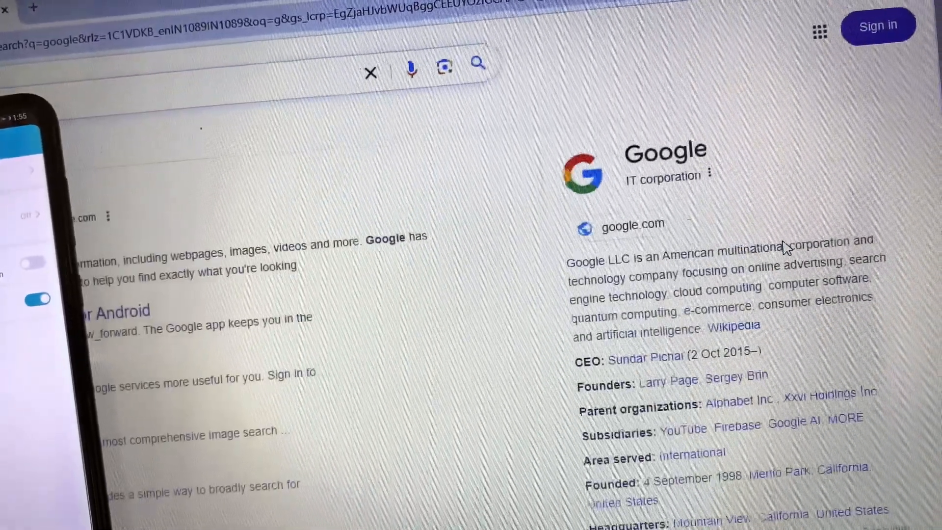
pyautogui.scroll(-3)
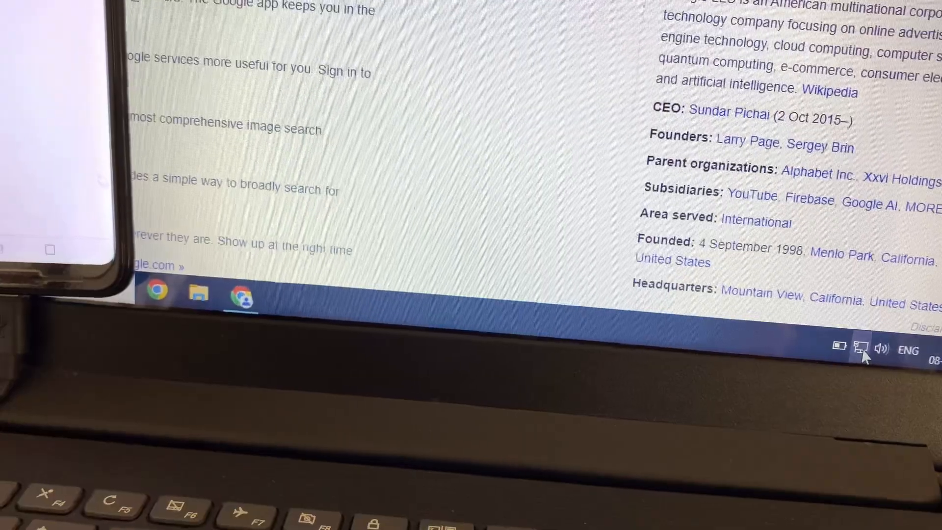
pyautogui.click(860, 348)
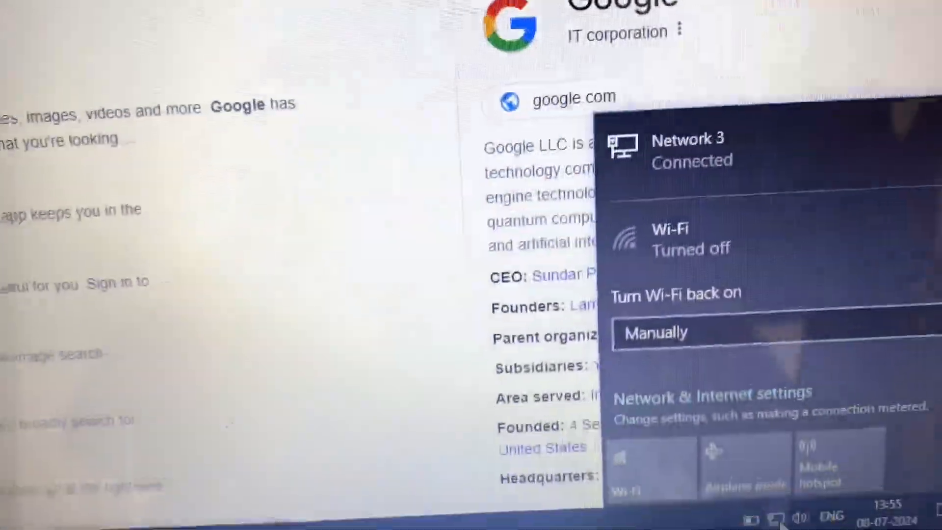